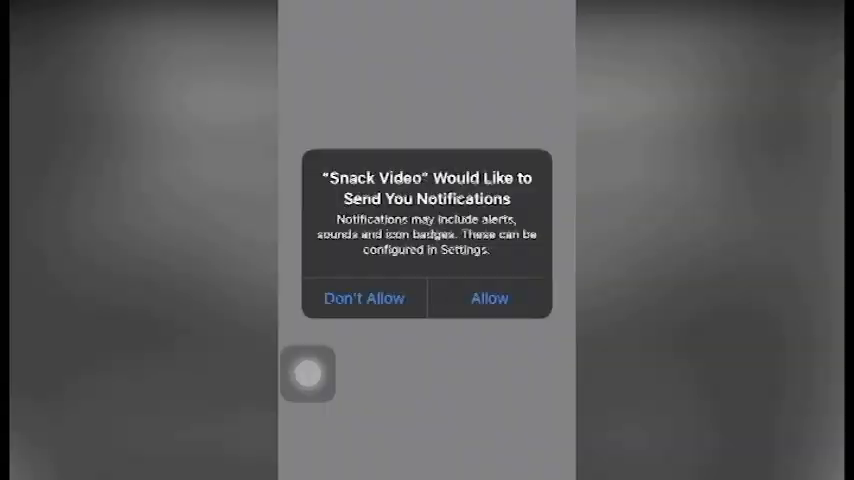
# Dismiss the notification and location services alerts to reach the interest picker
pyautogui.click(488, 298)
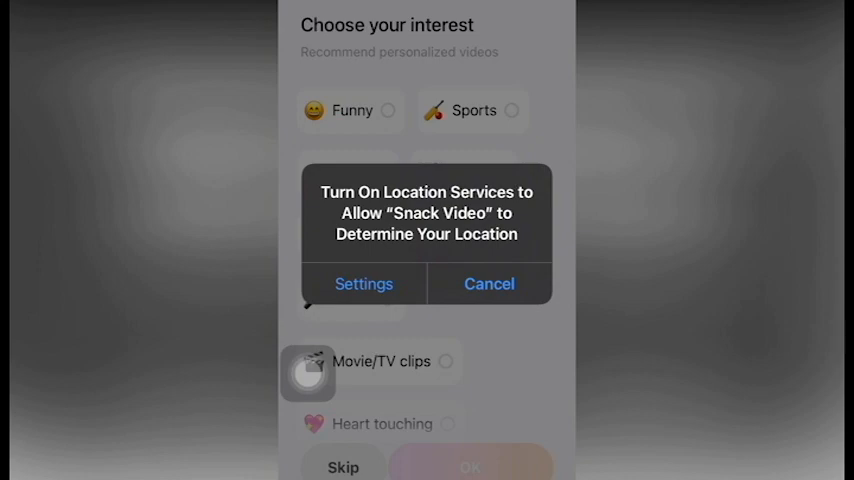
pyautogui.click(488, 284)
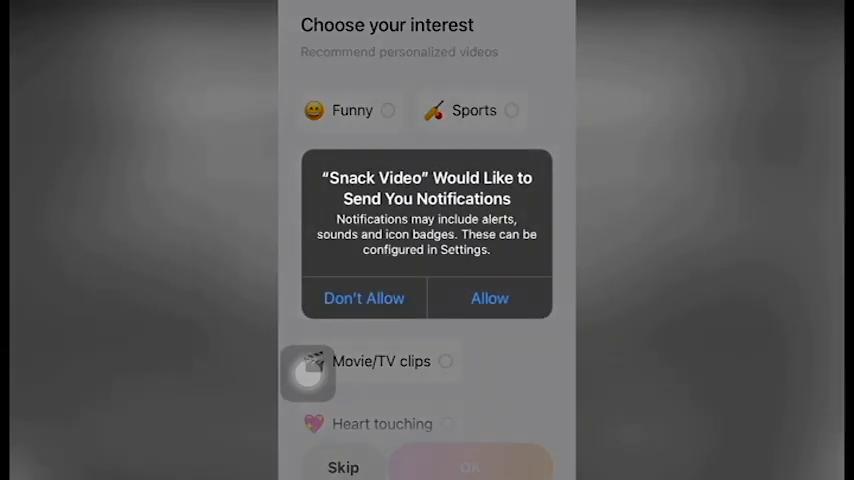
pyautogui.click(364, 298)
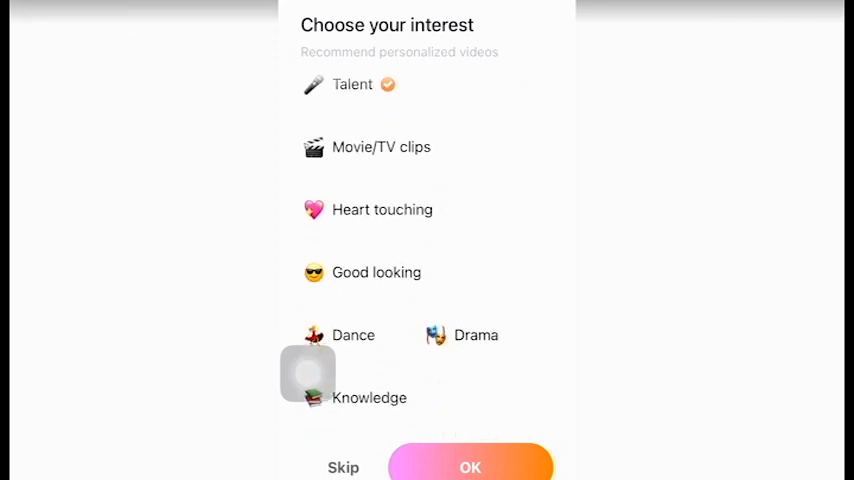
# Tick Travel among the interests, along with Trending, Talent, Knowledge, Life Hacks and Life Records, then finish
pyautogui.scroll(-3)
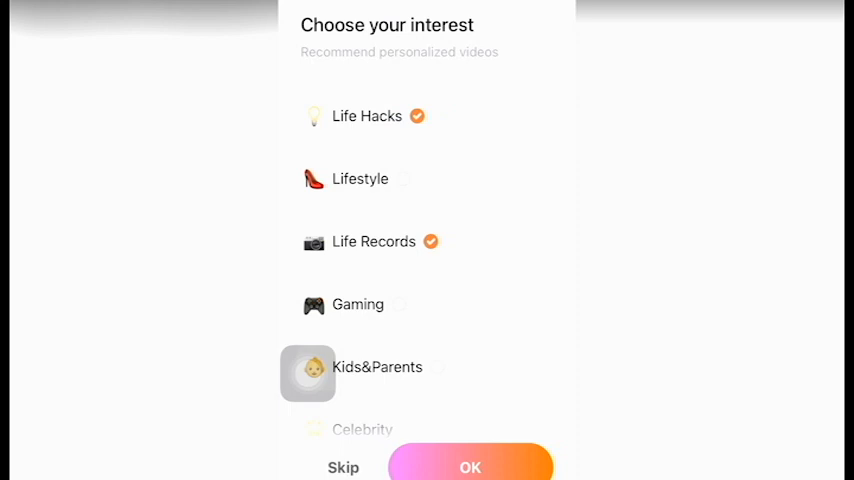
pyautogui.scroll(3)
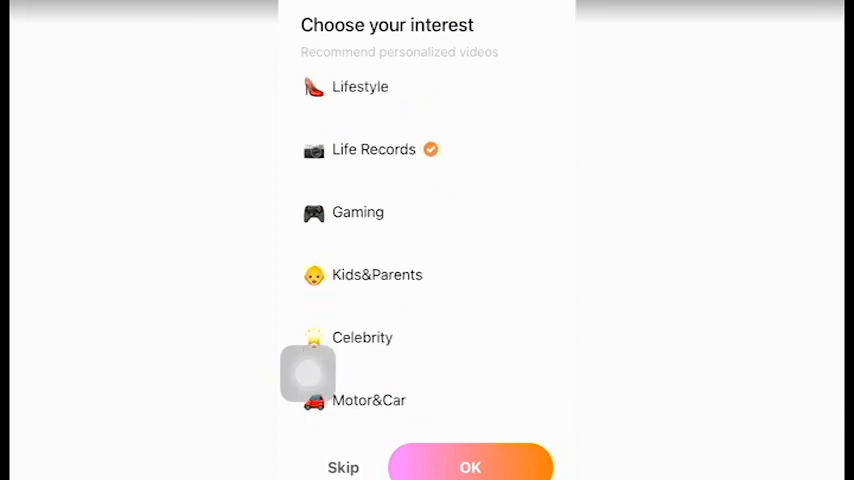
pyautogui.scroll(-3)
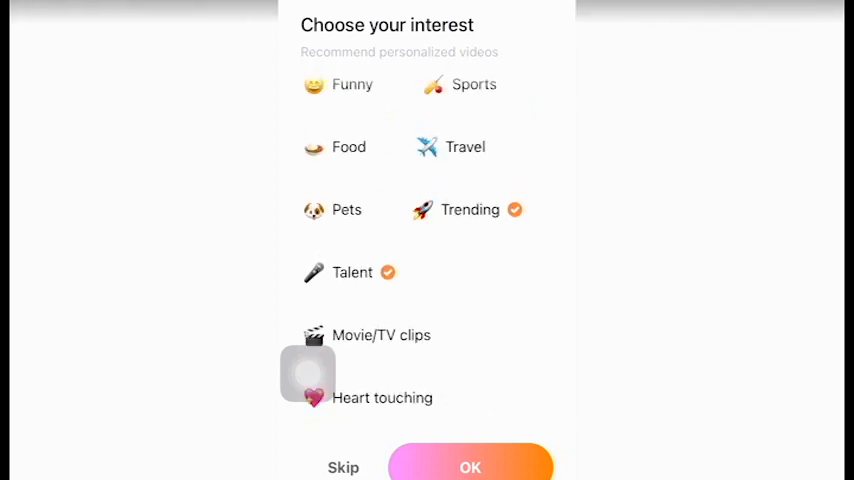
pyautogui.click(464, 148)
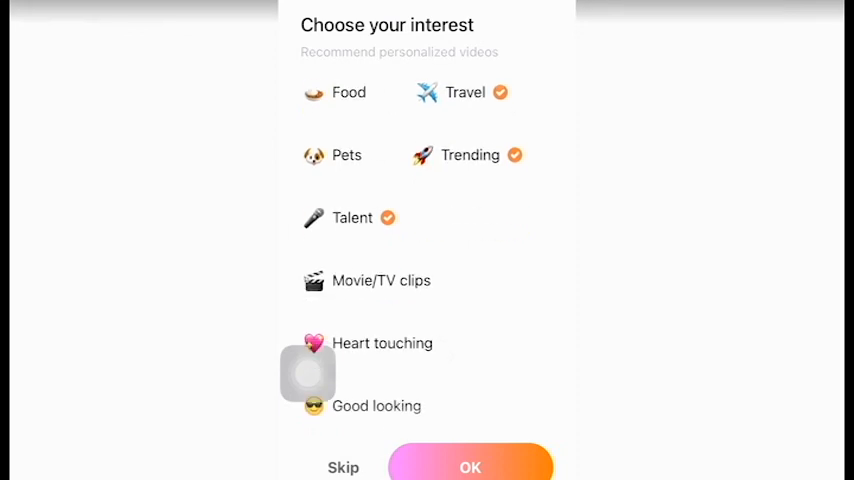
pyautogui.scroll(-3)
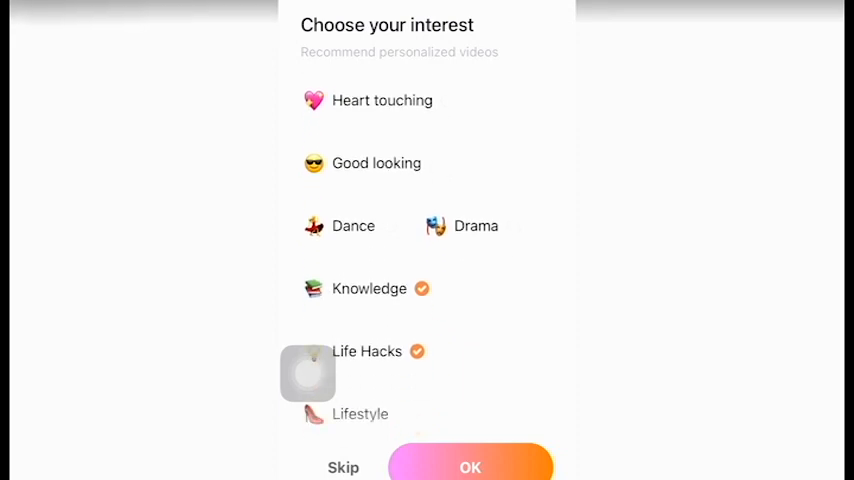
pyautogui.scroll(-3)
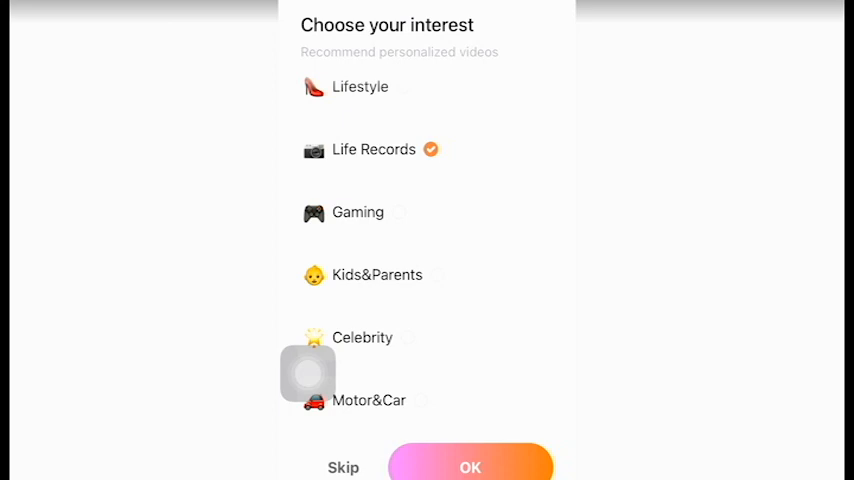
pyautogui.click(470, 466)
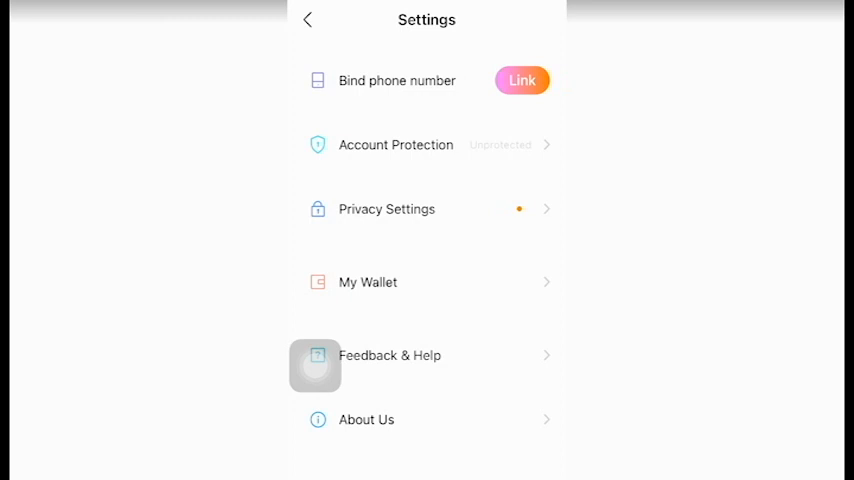
# Switch the Account Protection toggle on so new-device logins need phone verification
pyautogui.click(426, 144)
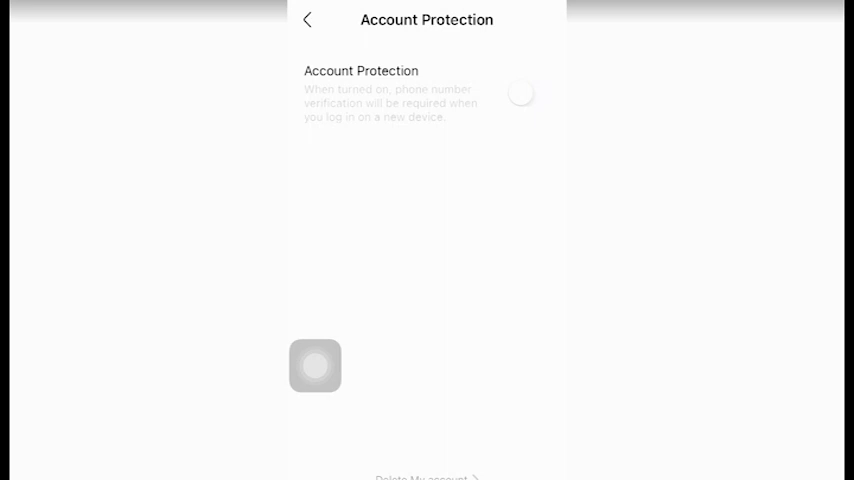
pyautogui.click(528, 92)
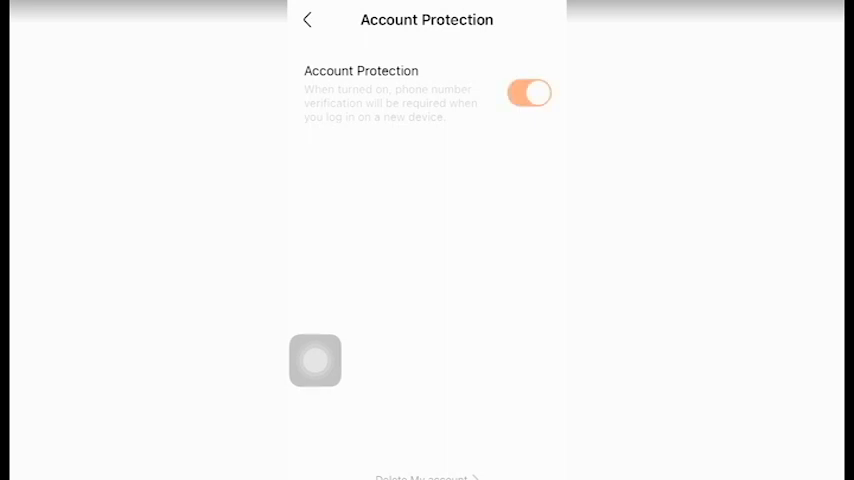
pyautogui.click(530, 92)
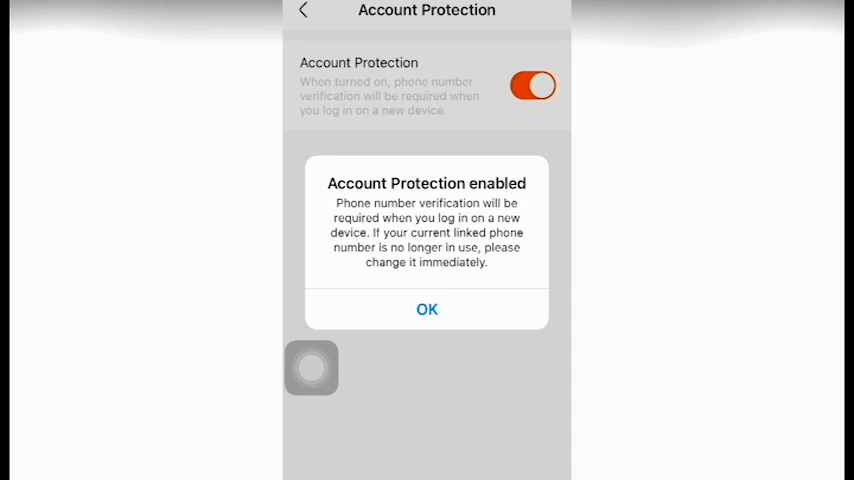
# Acknowledge the protection notice and review Privacy Settings down to Messages Permission, currently Everyone
pyautogui.click(428, 308)
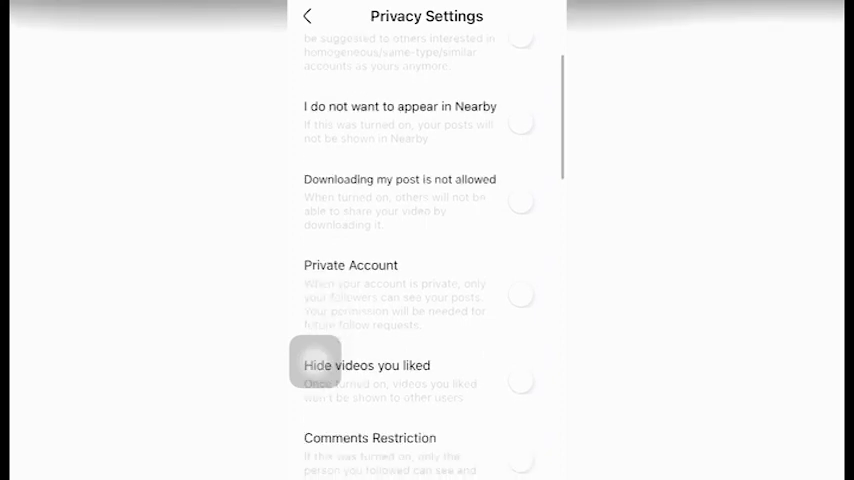
pyautogui.scroll(-3)
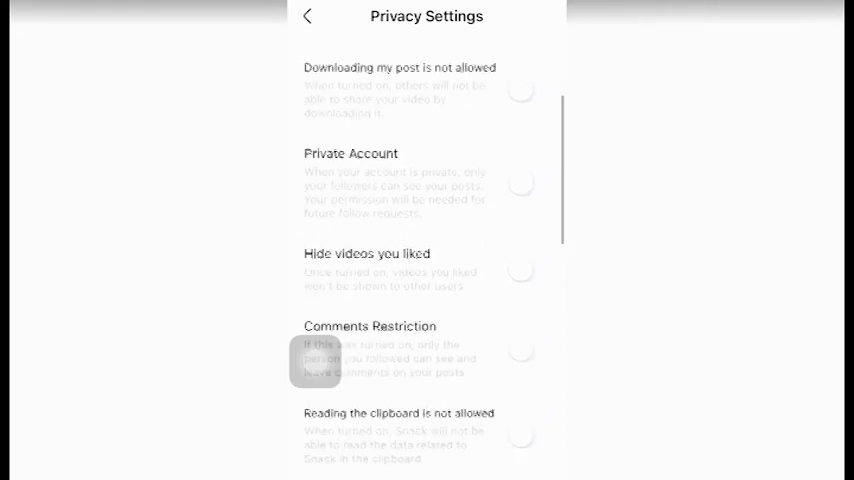
pyautogui.scroll(-3)
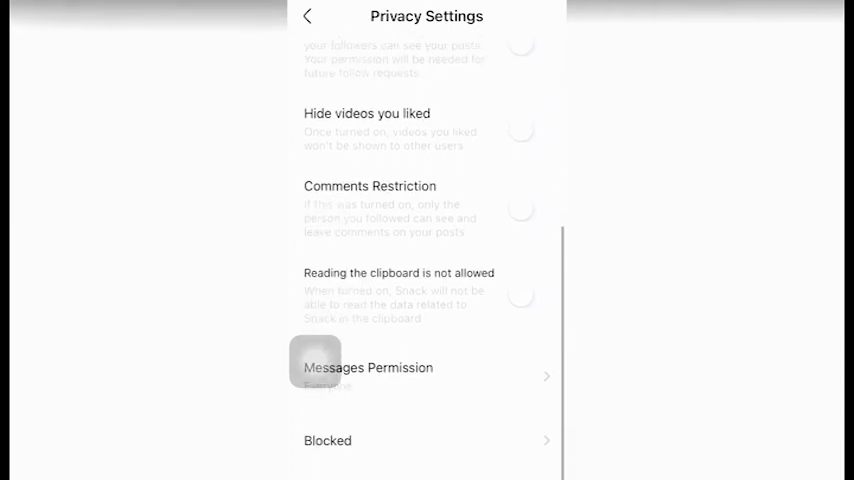
pyautogui.scroll(3)
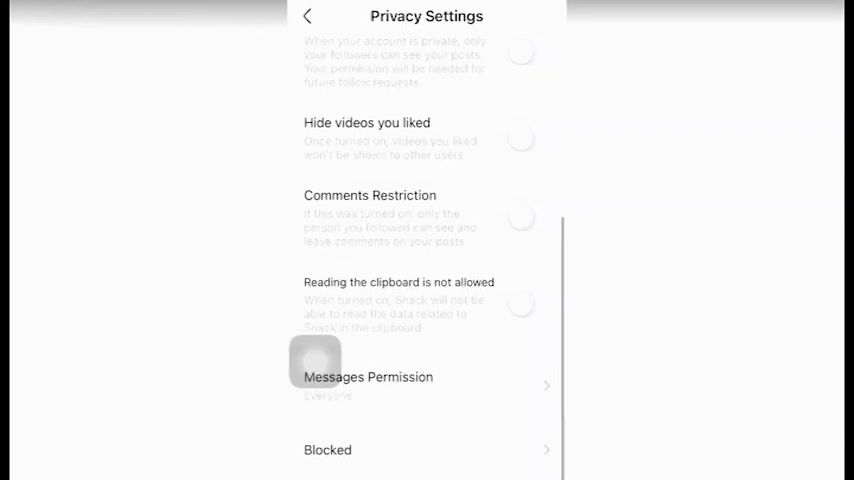
pyautogui.click(420, 384)
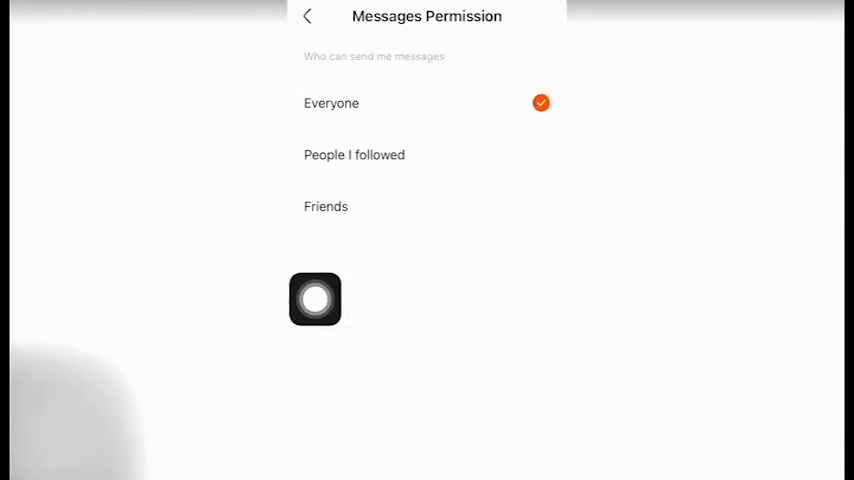